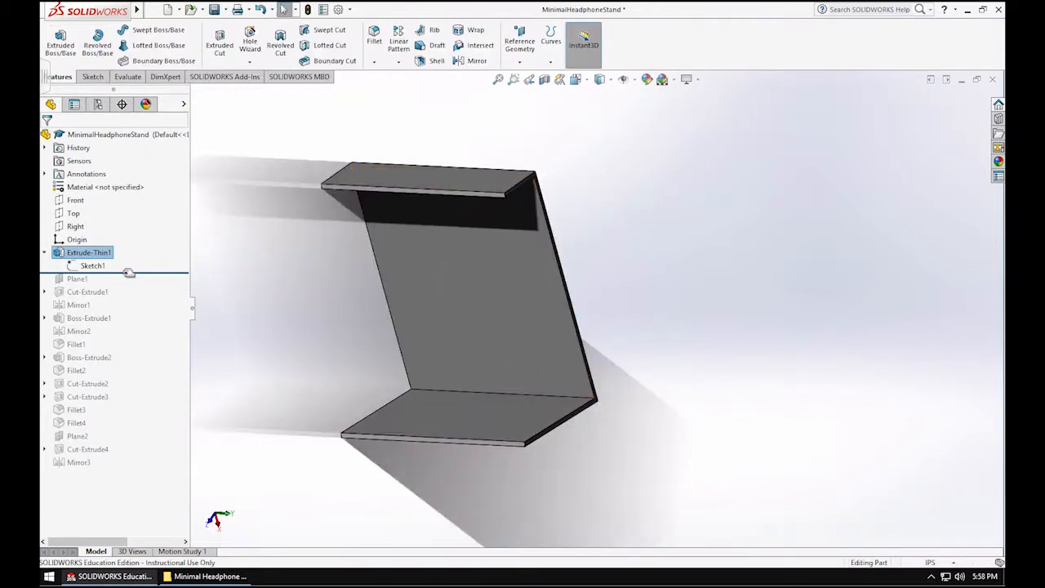
Roll forward past Plane1 and orbit to view the angled plane edge-on through the bent body.
left_click(91, 264)
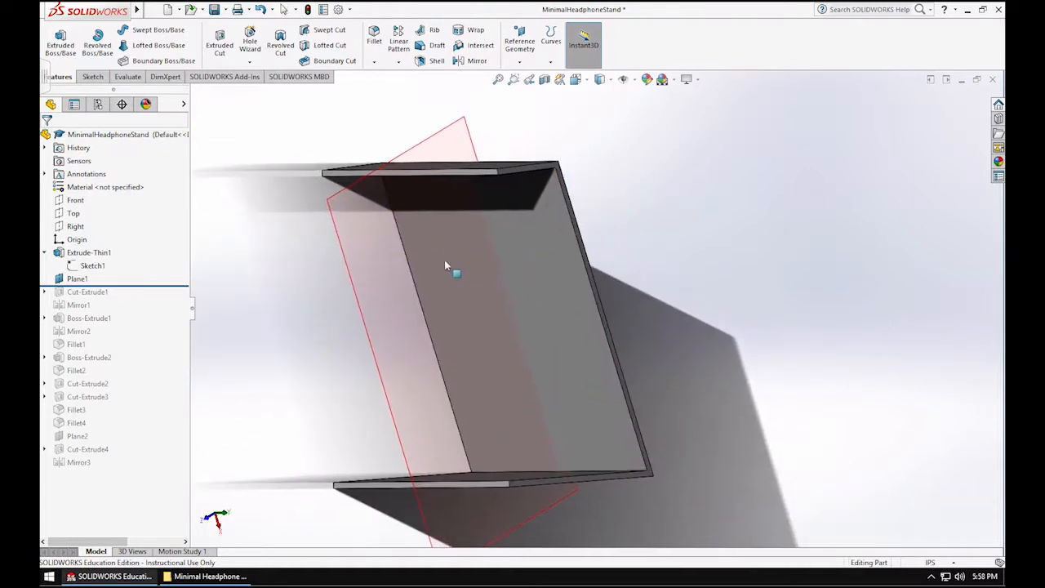
left_click_drag(445, 264, 379, 274)
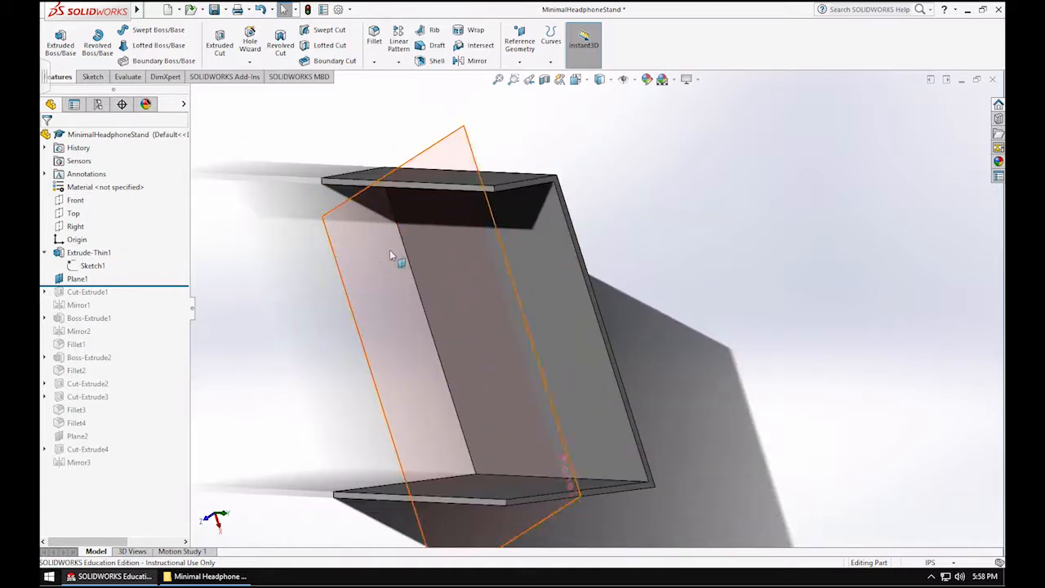
left_click_drag(401, 261, 308, 191)
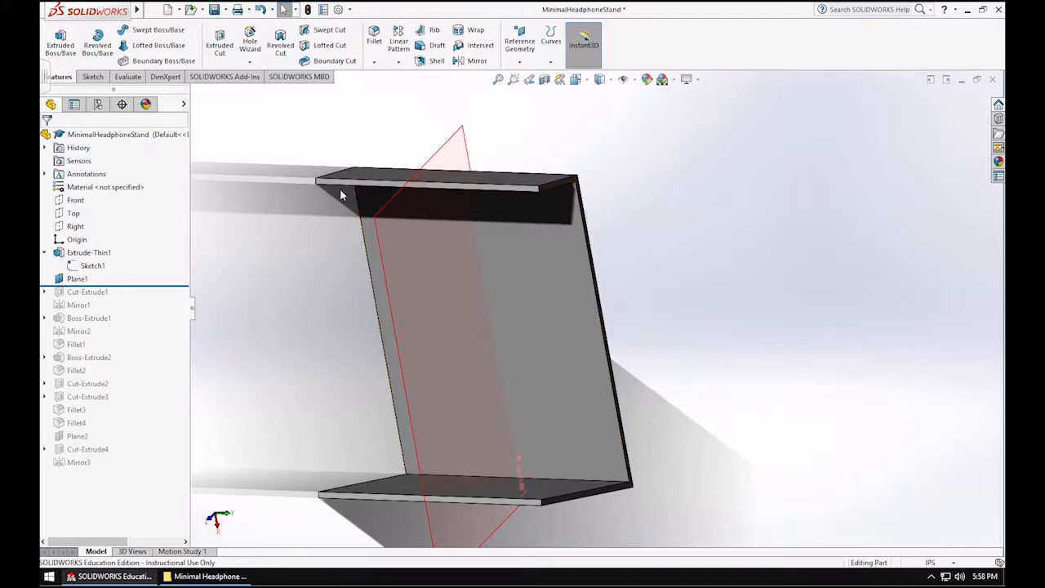
mouse_move(447, 252)
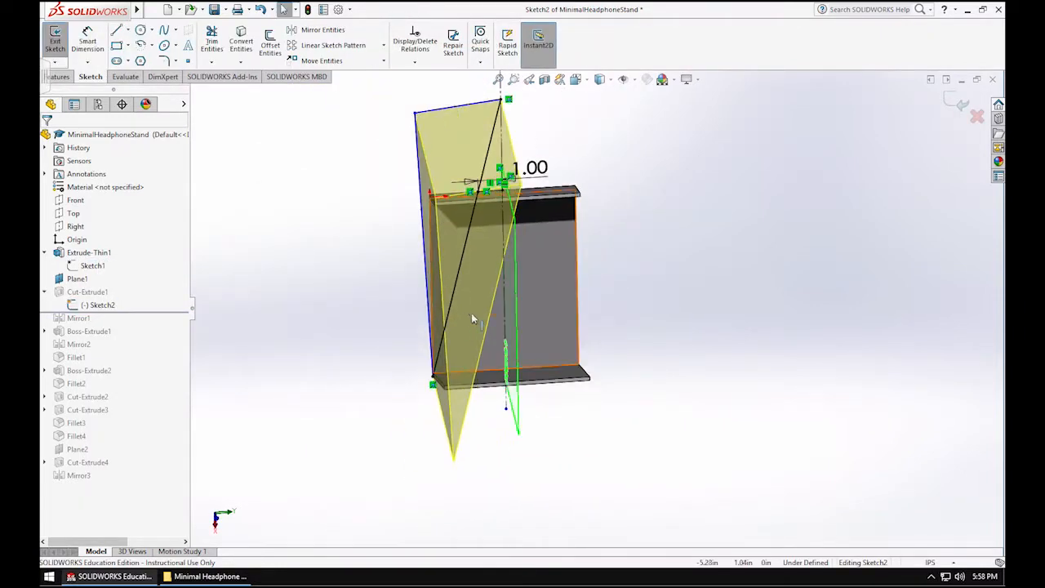
Orbit the view around the triangular taper sketch of Cut-Extrude1.
left_click_drag(473, 318, 547, 330)
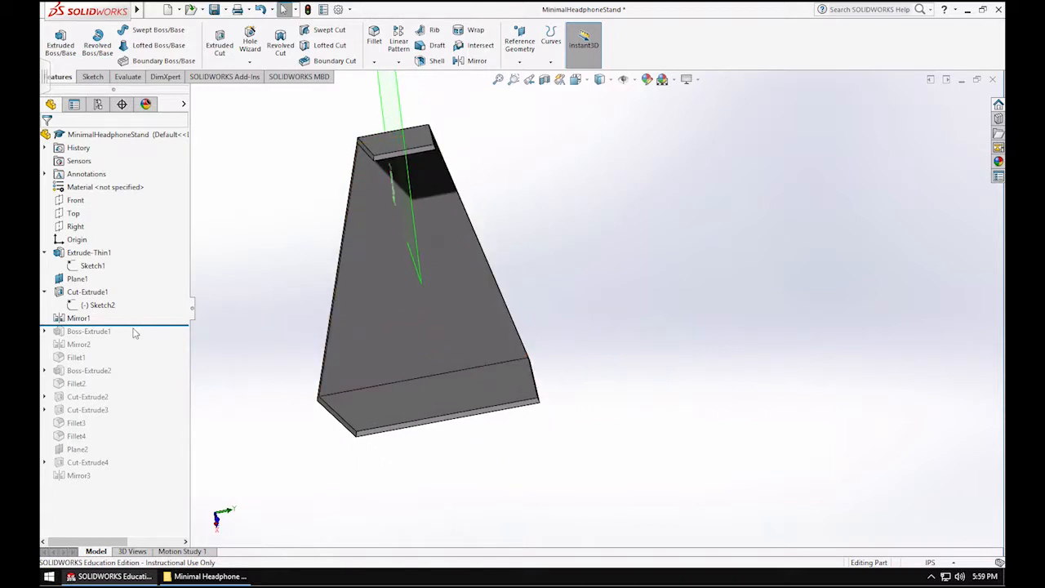
mouse_move(139, 326)
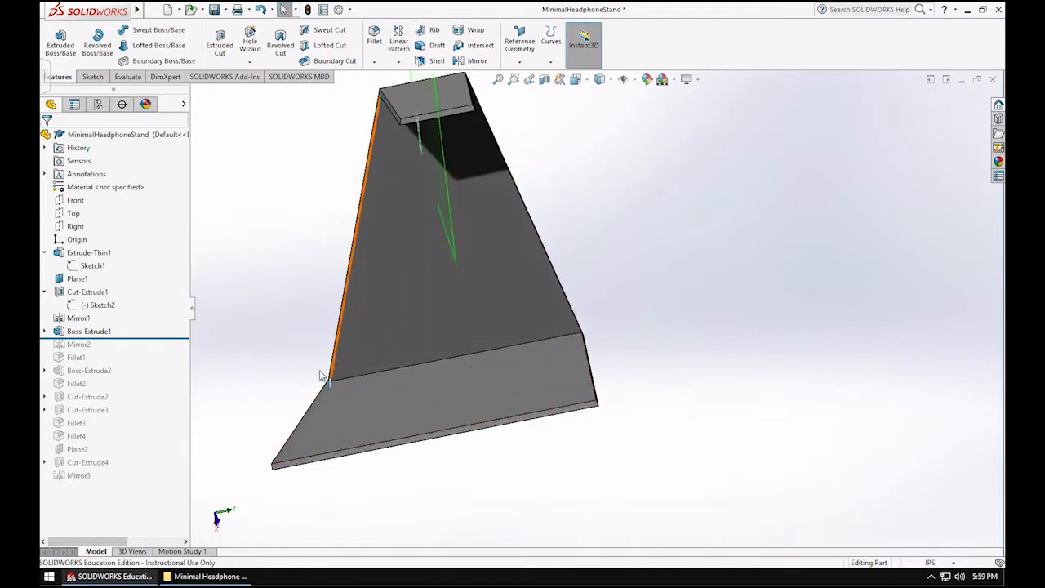
Orbit the model to inspect the widened base flange from Boss-Extrude1.
left_click_drag(318, 376, 493, 356)
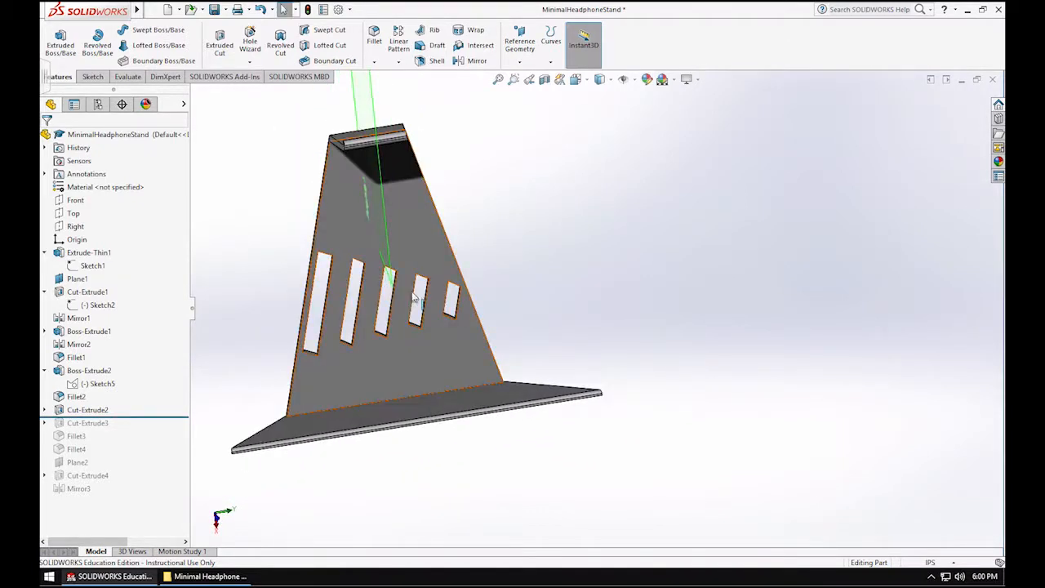
Orbit the model to view the row of slots cut through the upright.
left_click_drag(408, 294, 327, 261)
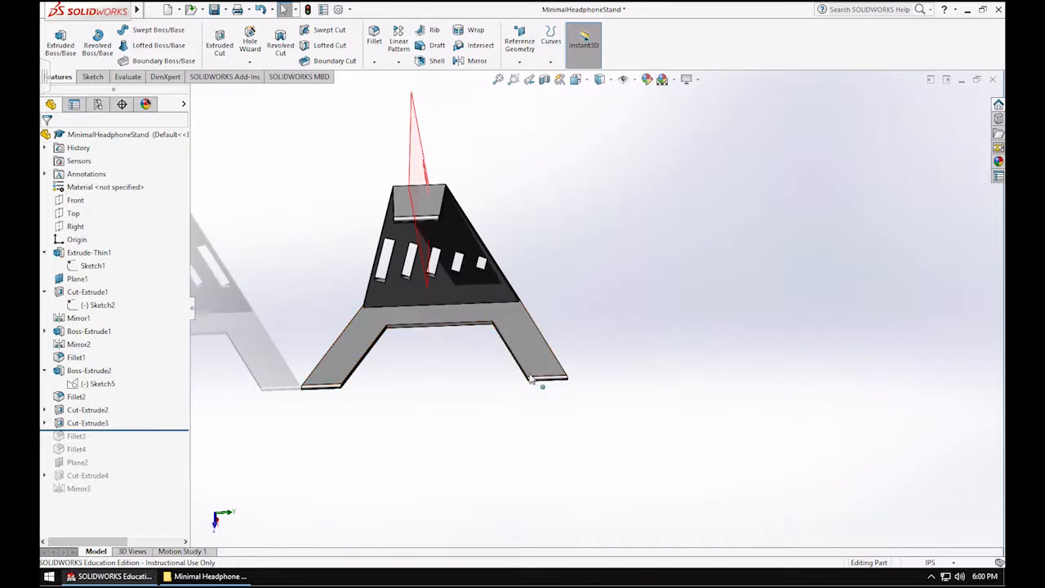
Orbit the model to inspect the separated legs from the side and behind.
left_click_drag(531, 384, 340, 160)
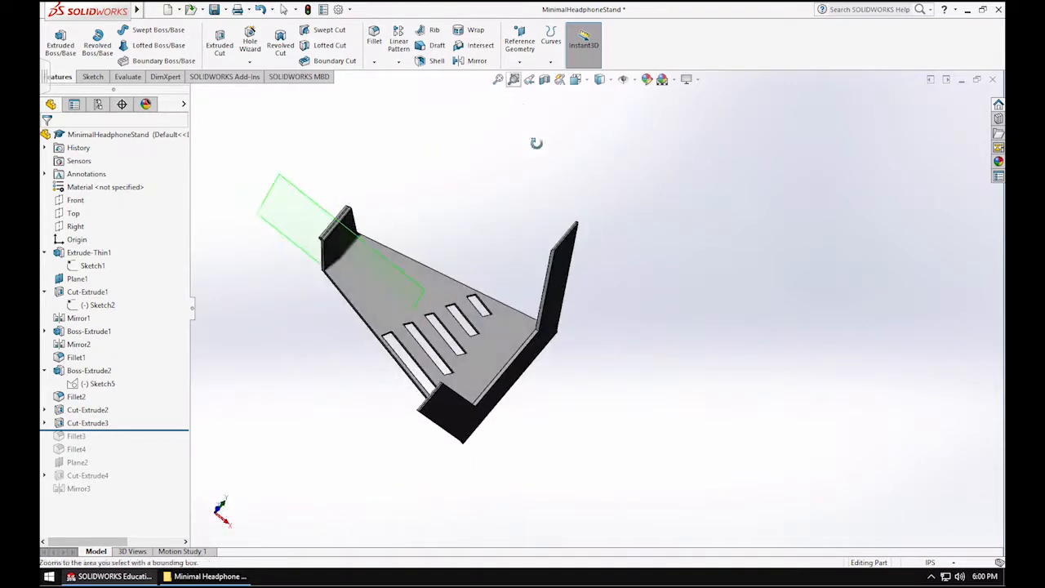
left_click_drag(536, 144, 342, 275)
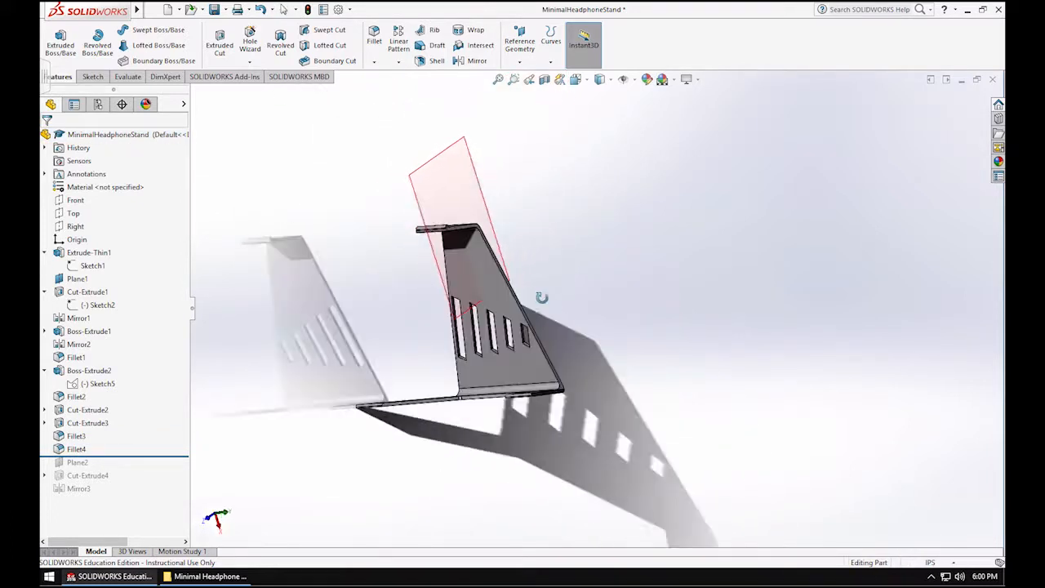
Inspect the rounded leg edges, then roll the history forward past Fillet4.
left_click_drag(542, 297, 497, 307)
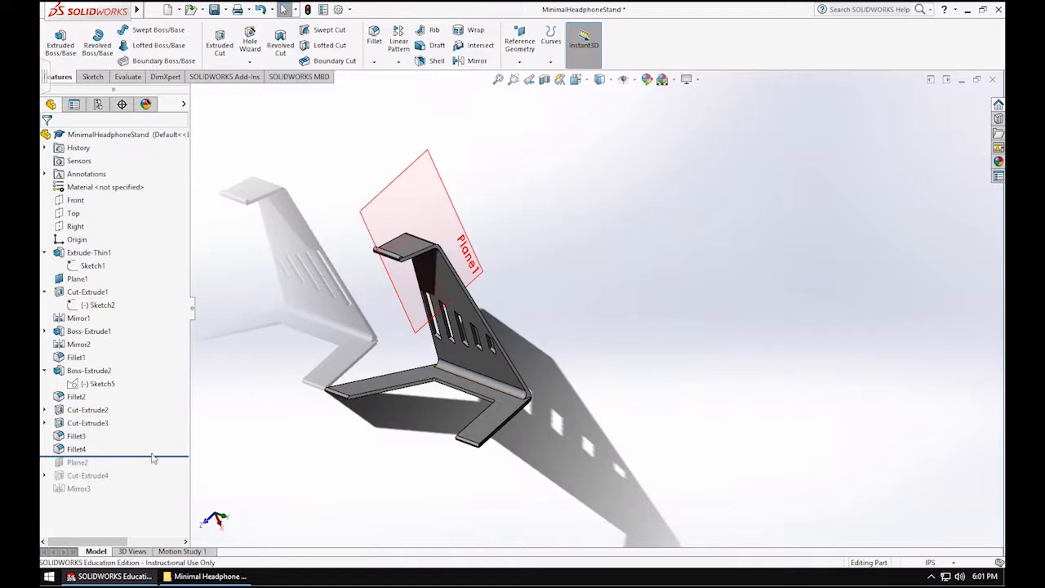
left_click(78, 462)
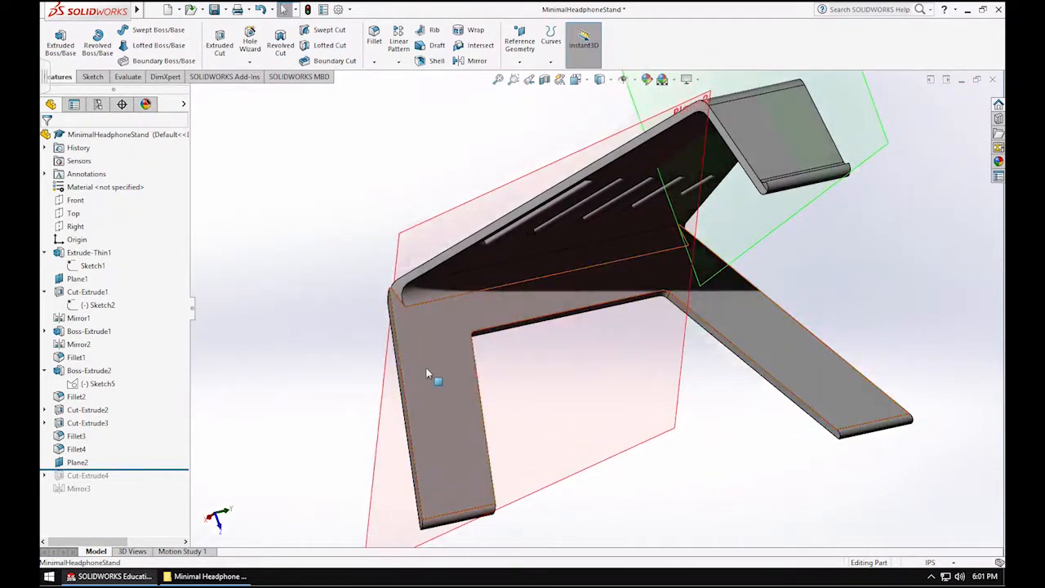
Orbit around Plane2 and the Cut-Extrude4 trim to inspect the bend, slots and legs.
left_click_drag(424, 372, 389, 320)
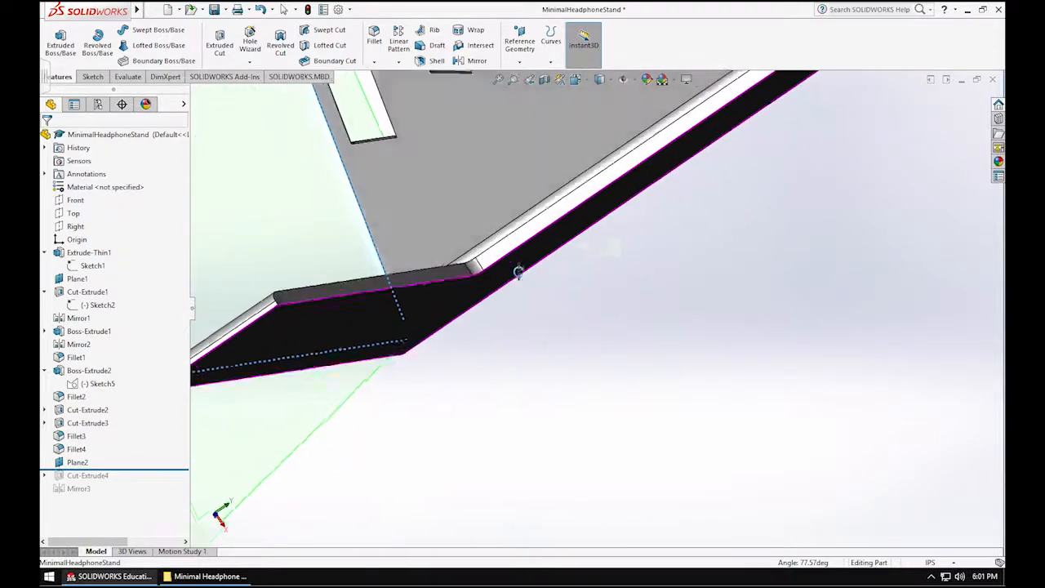
left_click_drag(519, 269, 624, 281)
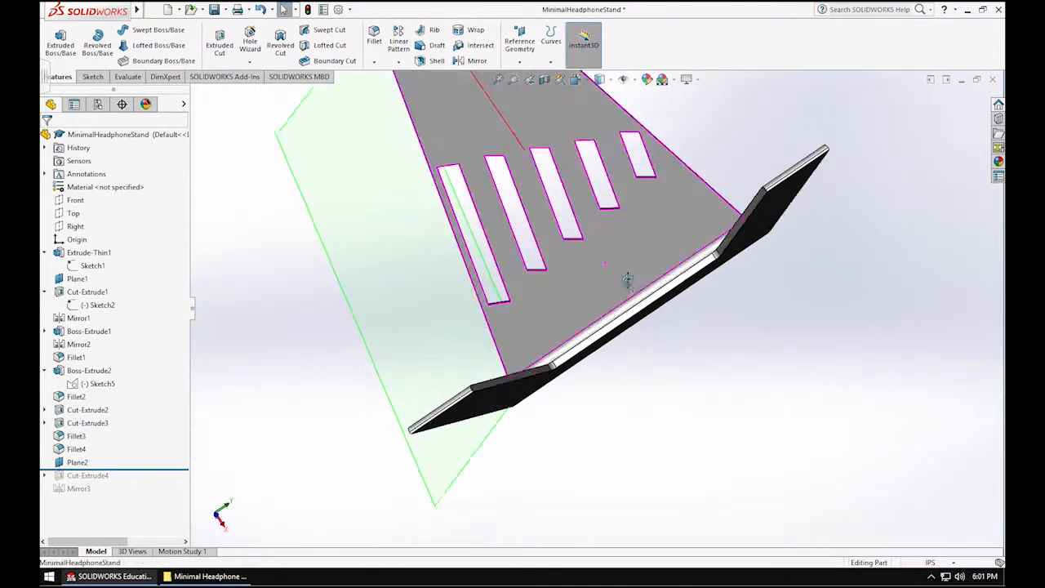
left_click_drag(629, 278, 542, 313)
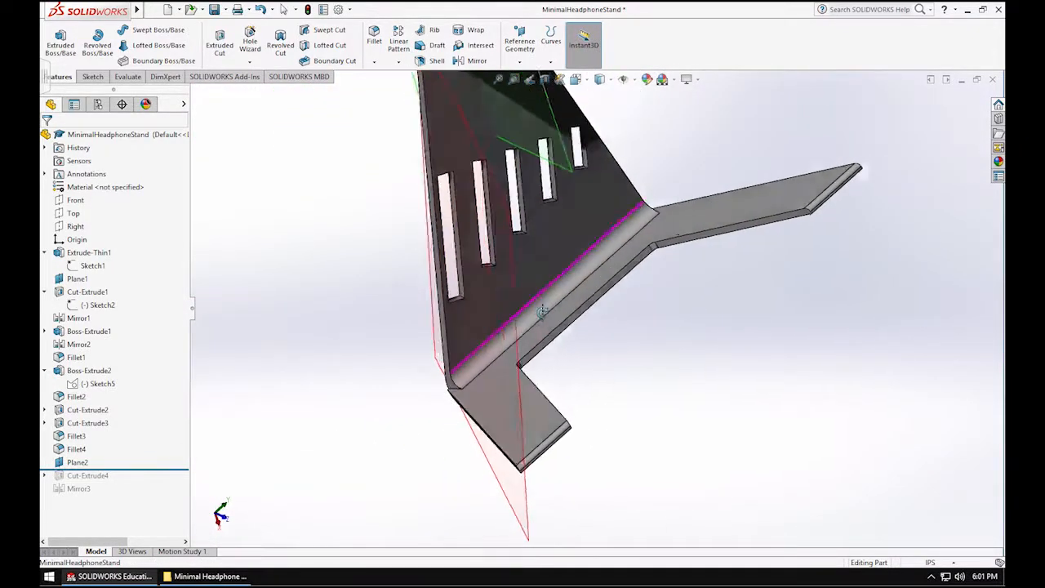
left_click_drag(542, 310, 487, 278)
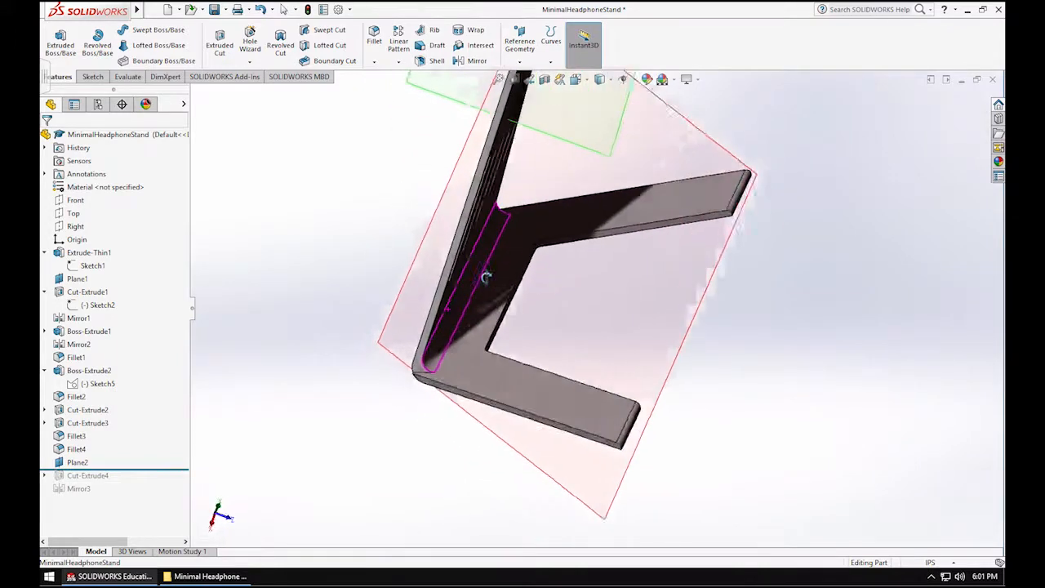
left_click_drag(487, 277, 457, 400)
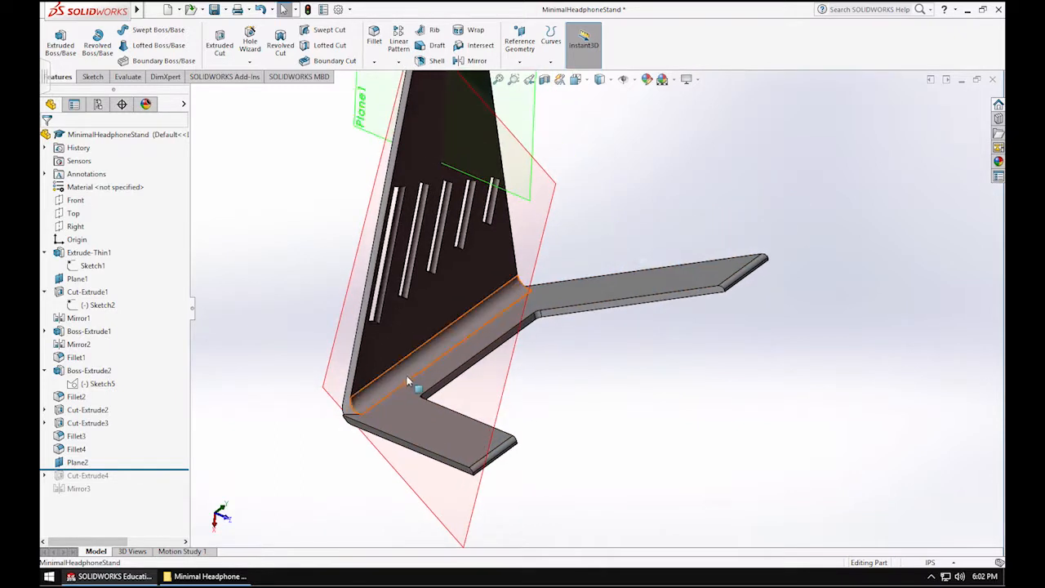
left_click_drag(409, 379, 338, 428)
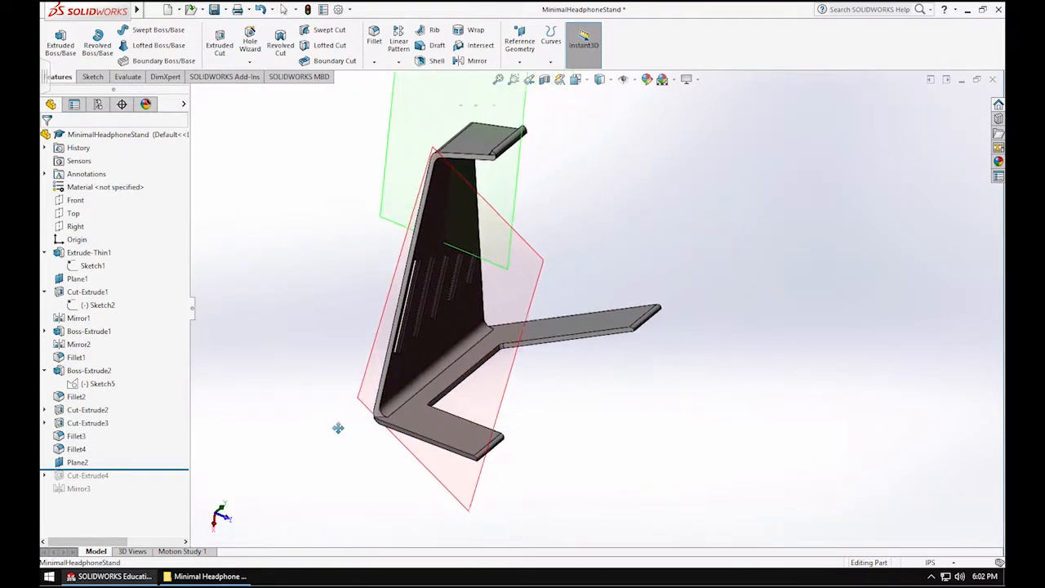
left_click_drag(338, 428, 444, 412)
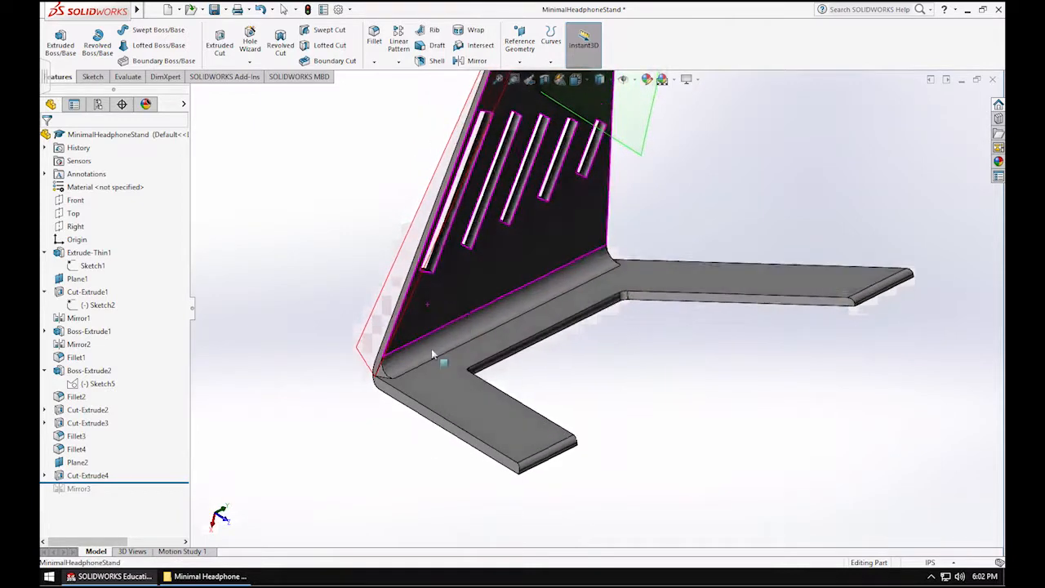
Roll forward past Mirror3 and orbit to inspect the finished stand and leg underside.
left_click(85, 474)
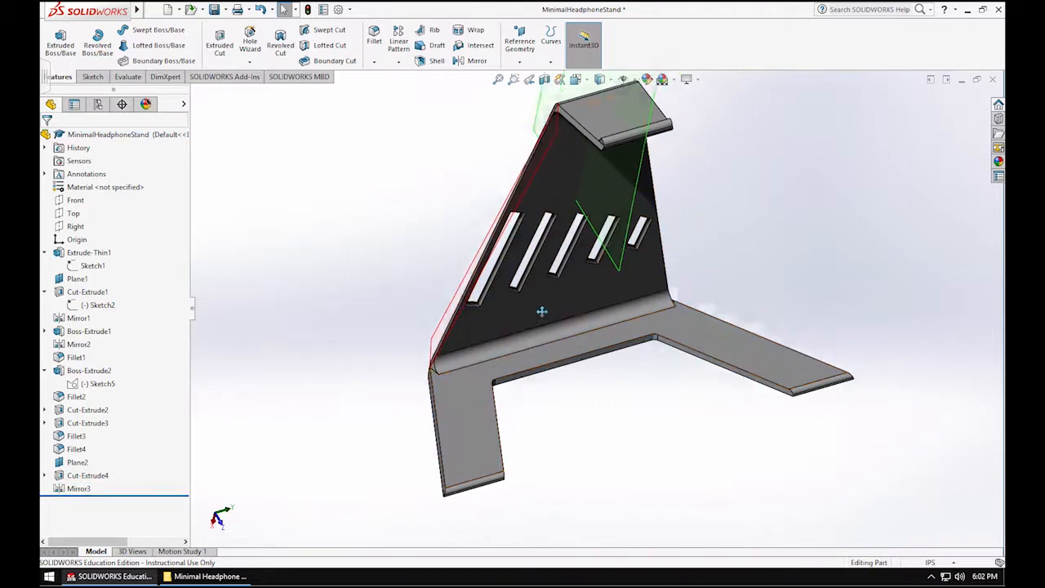
left_click_drag(542, 310, 496, 271)
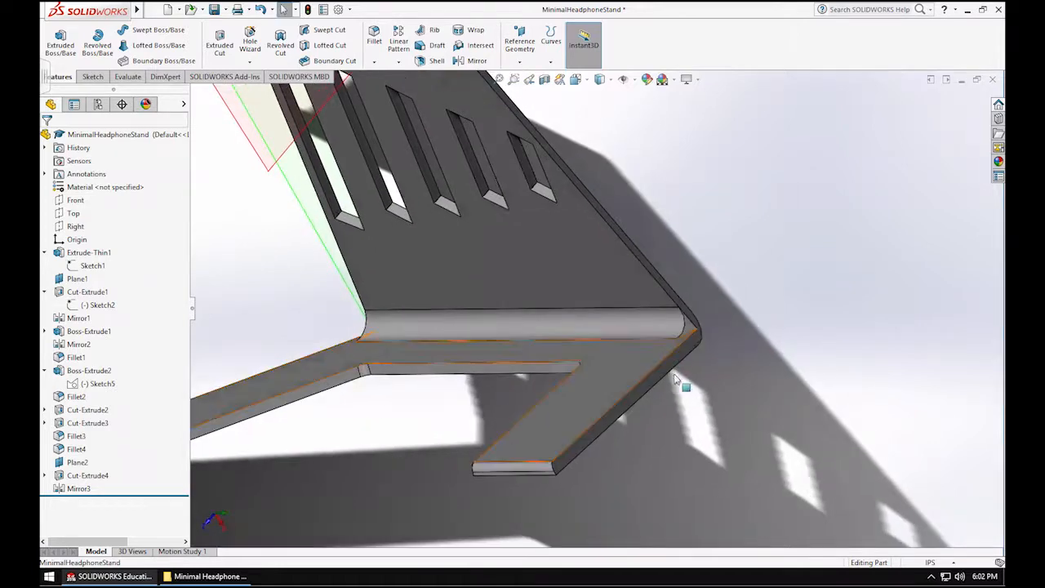
left_click_drag(678, 376, 640, 297)
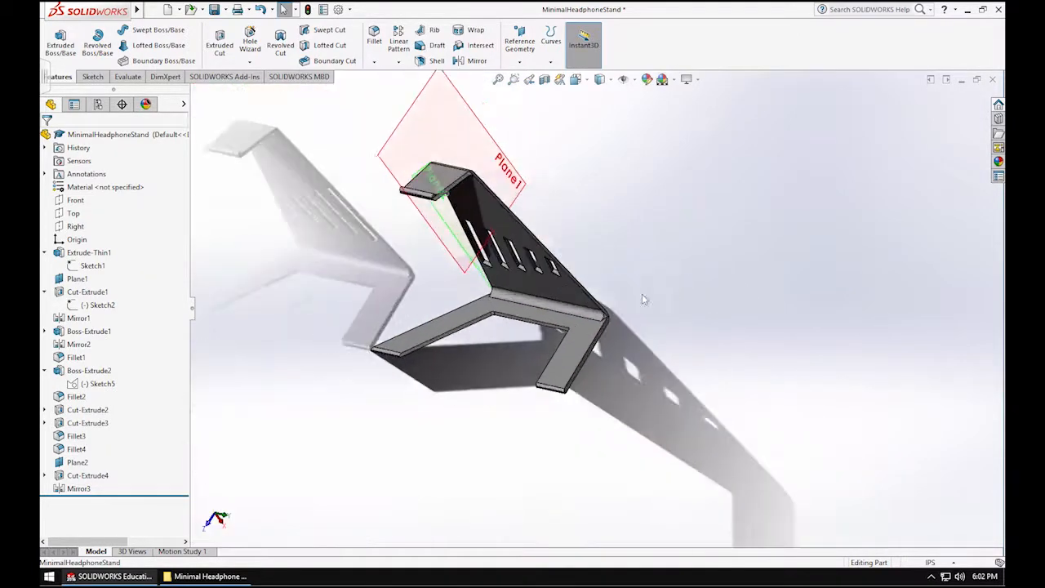